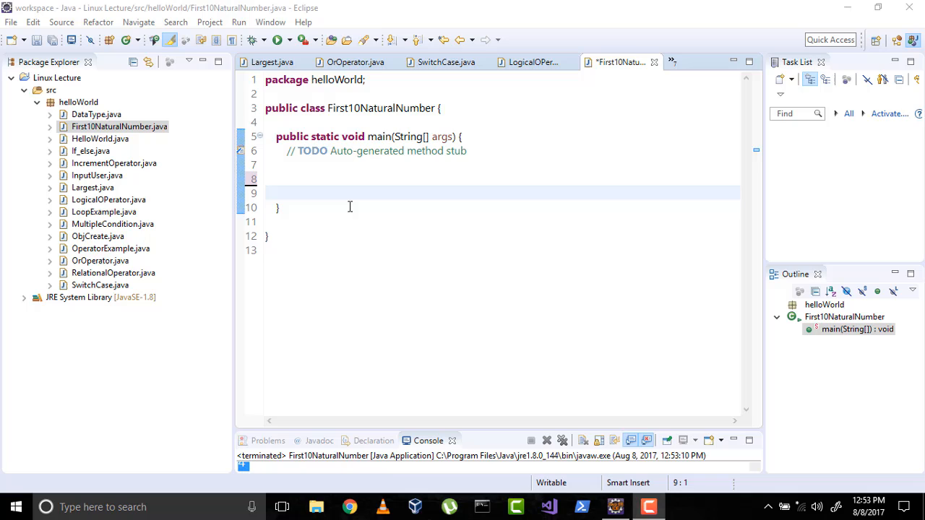
# - Save the First10NaturalNumber class with its main method still empty
pyautogui.click(323, 180)
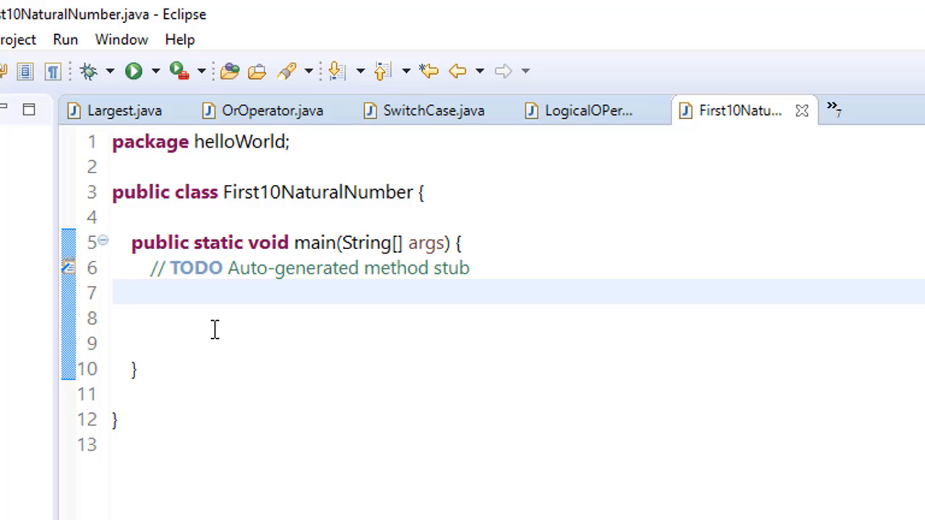
# - Declare `int num = 1;` inside main
pyautogui.write('int')
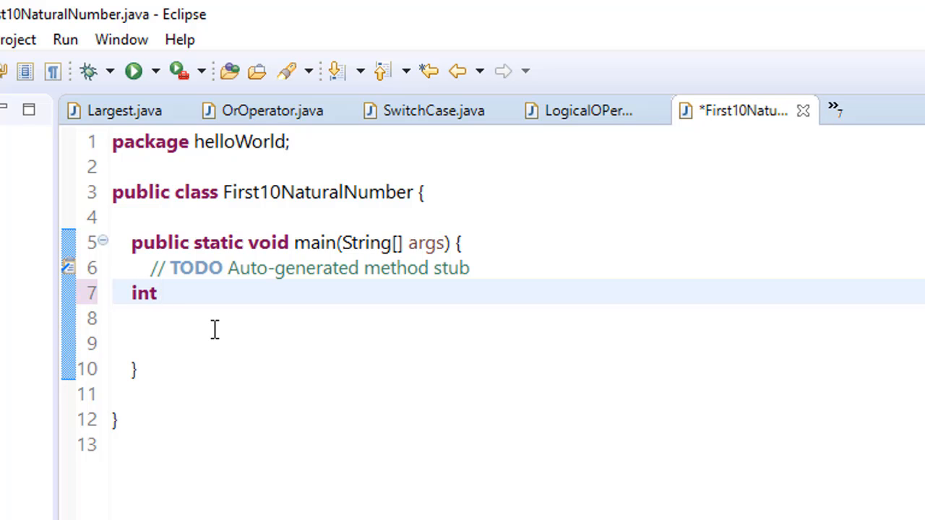
pyautogui.write('num')
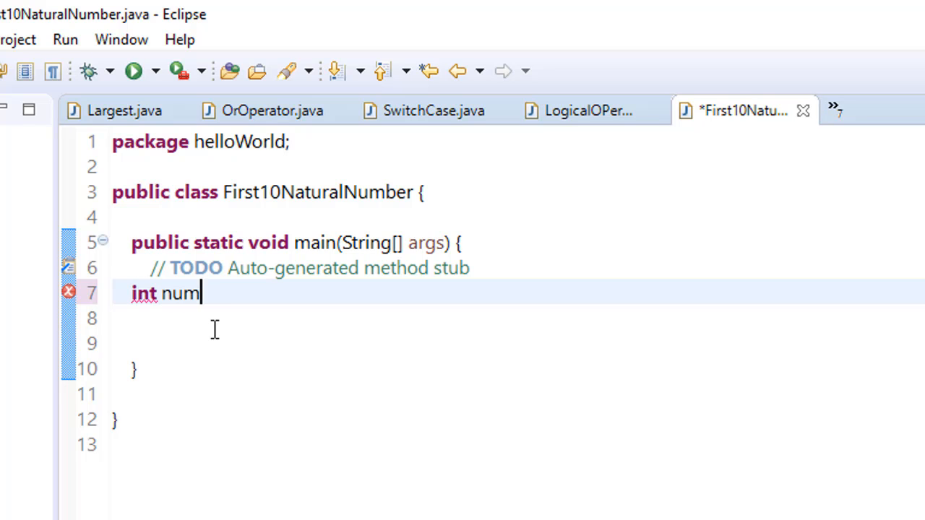
pyautogui.write('= 1;')
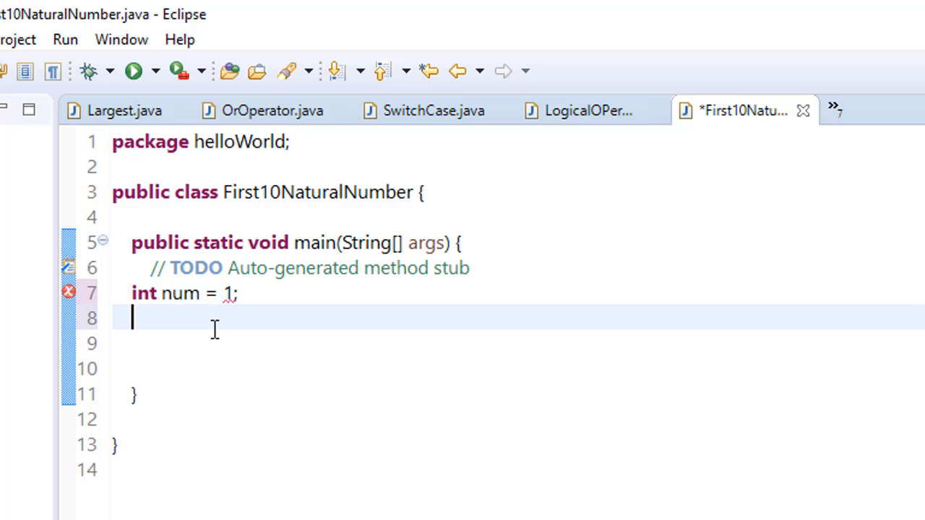
# - Write `while(num = 10){` and begin a System.out print statement inside it
pyautogui.write('whi')
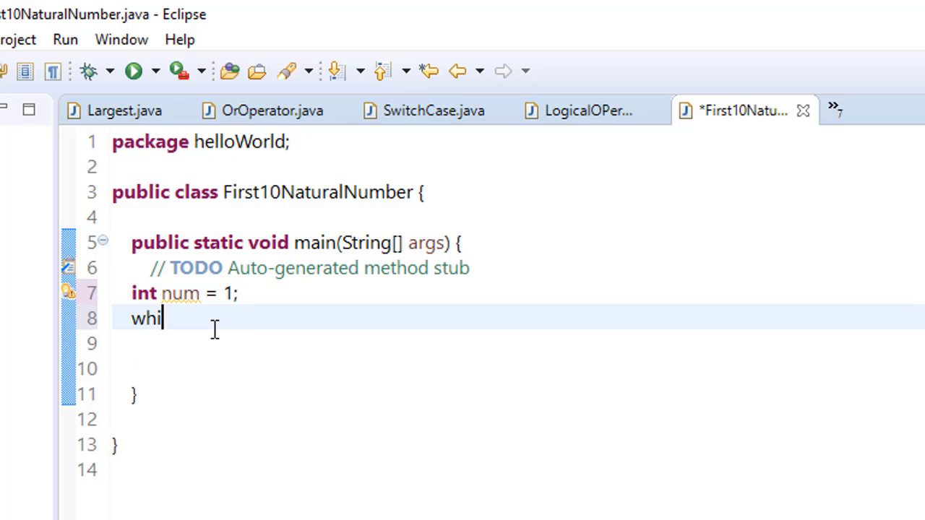
pyautogui.write('le(num')
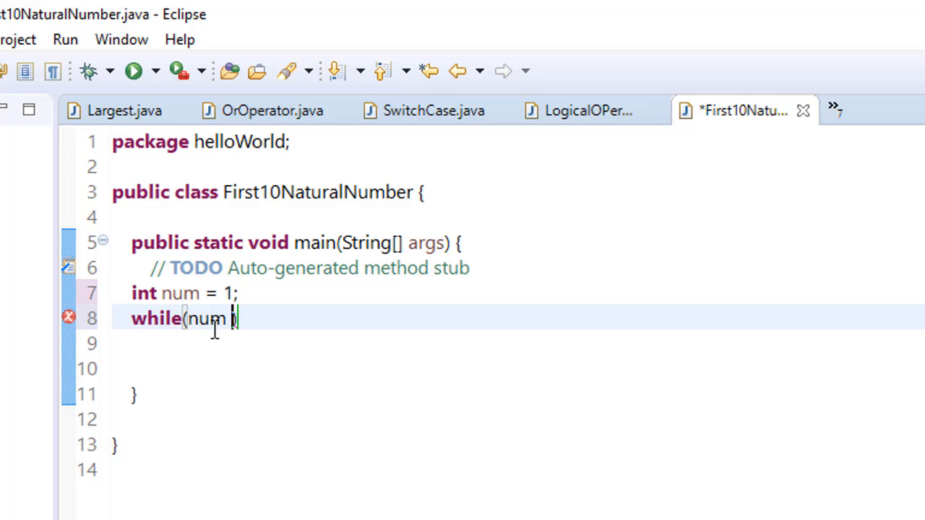
pyautogui.write('= 1')
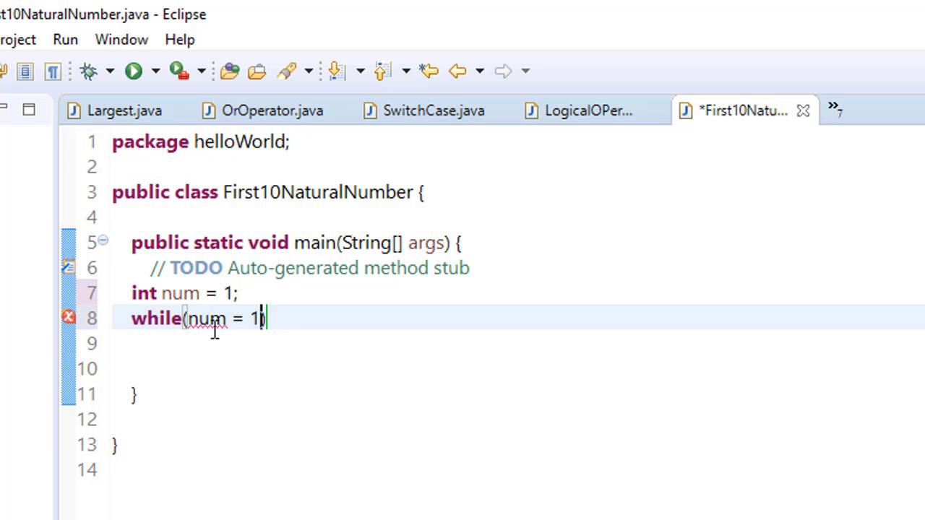
pyautogui.write('0){')
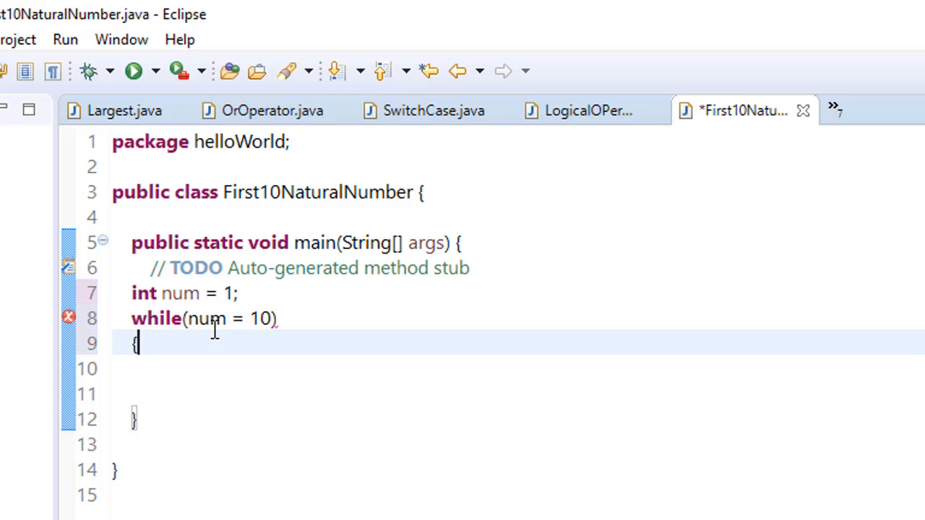
pyautogui.write('System.out.println();')
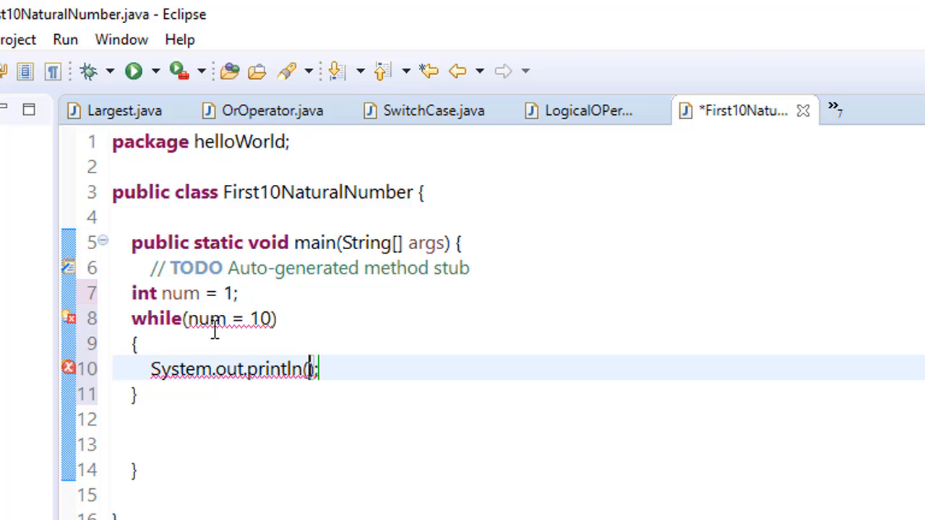
# - Complete the statement as `System.out.println(num);` and save the file
pyautogui.write('""')
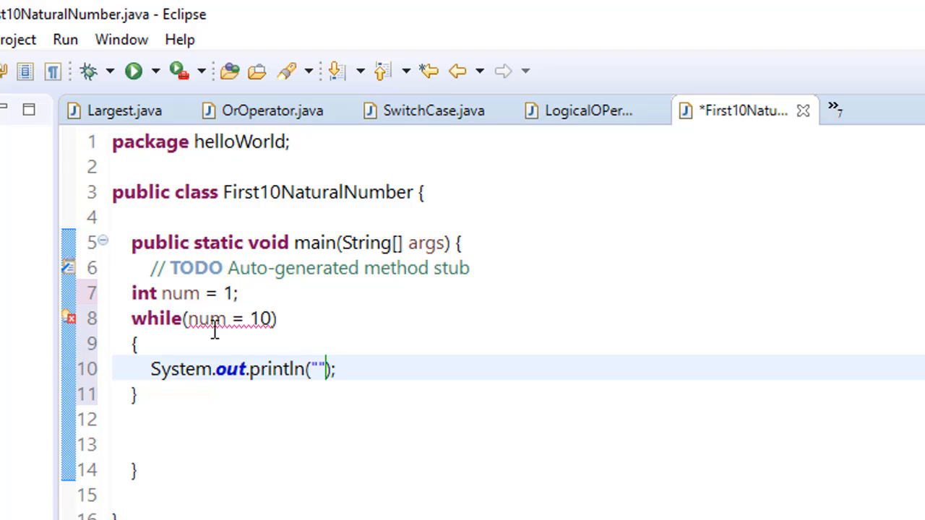
pyautogui.write('num')
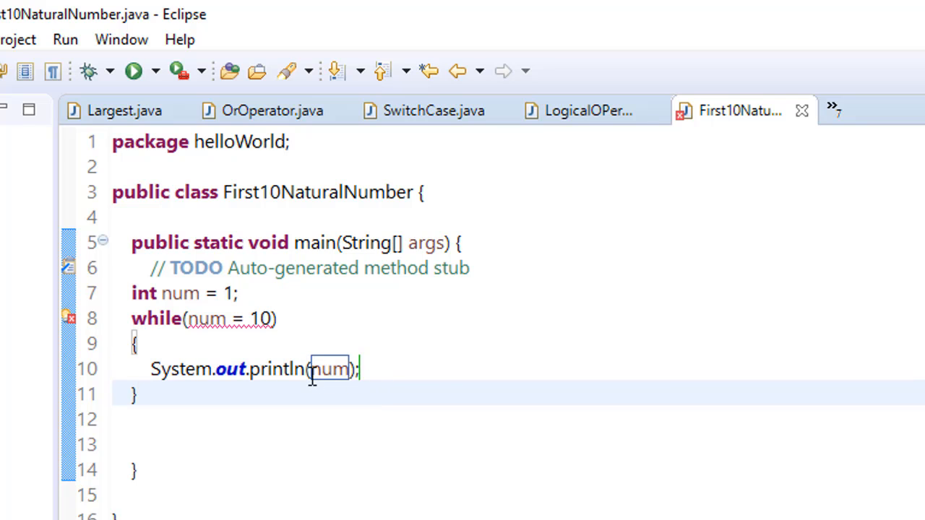
pyautogui.moveTo(101, 364)
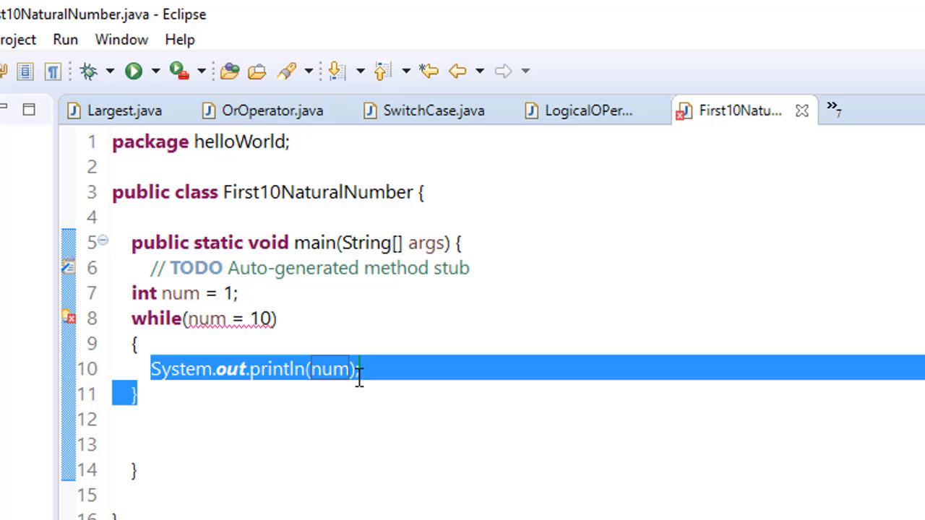
# - Fix the condition to `num <= 10`, add `num++;`, and run to print 1 through 10 in the console
pyautogui.click(286, 359)
pyautogui.write('<')
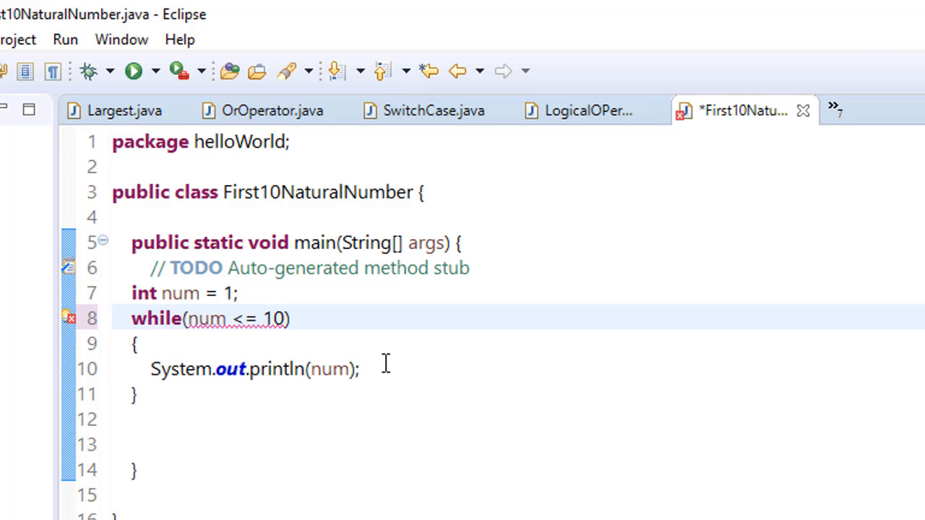
pyautogui.write('n')
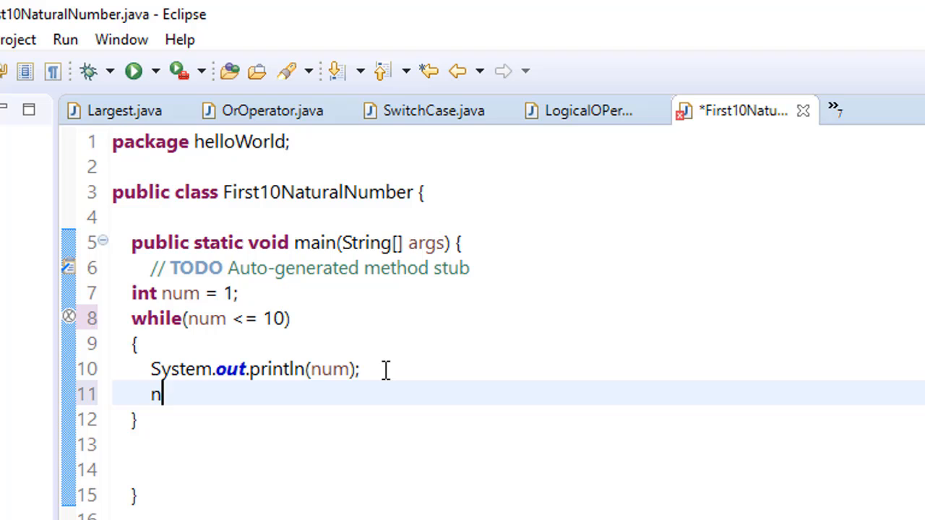
pyautogui.write('um++')
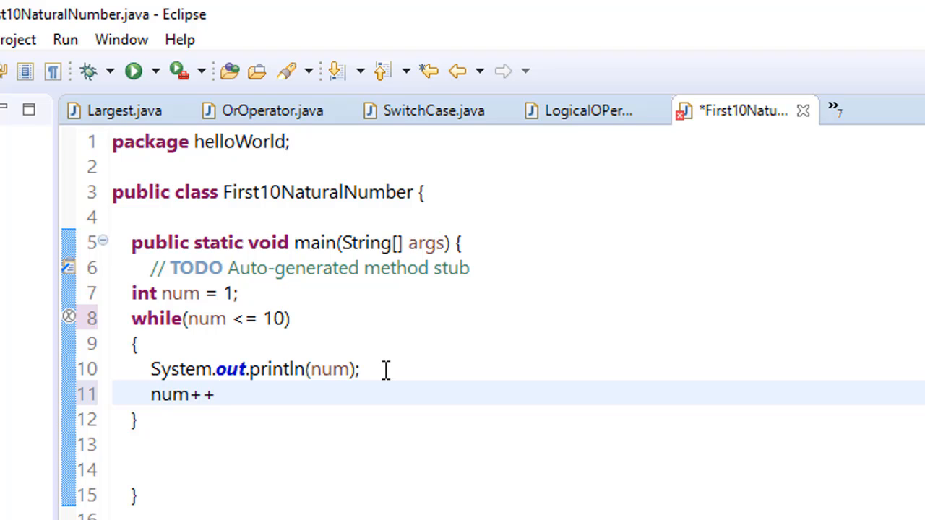
pyautogui.write(';')
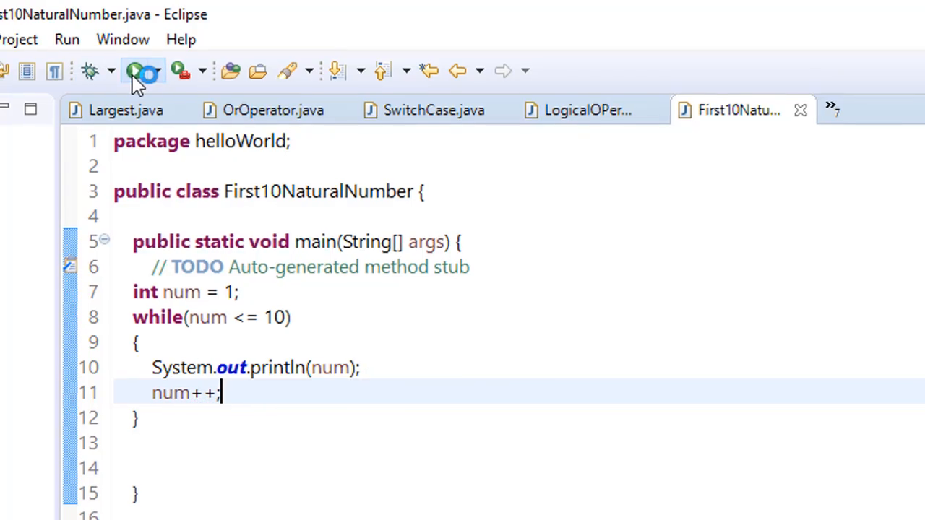
pyautogui.click(139, 69)
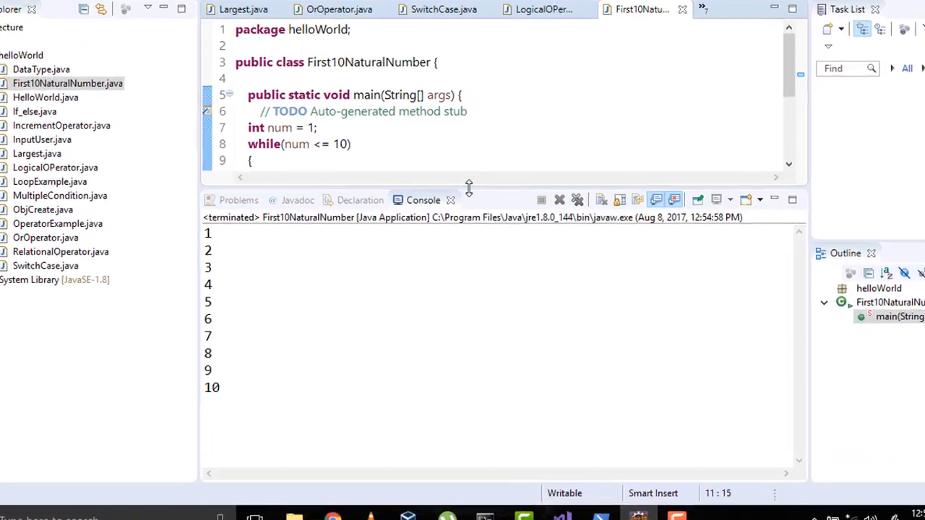